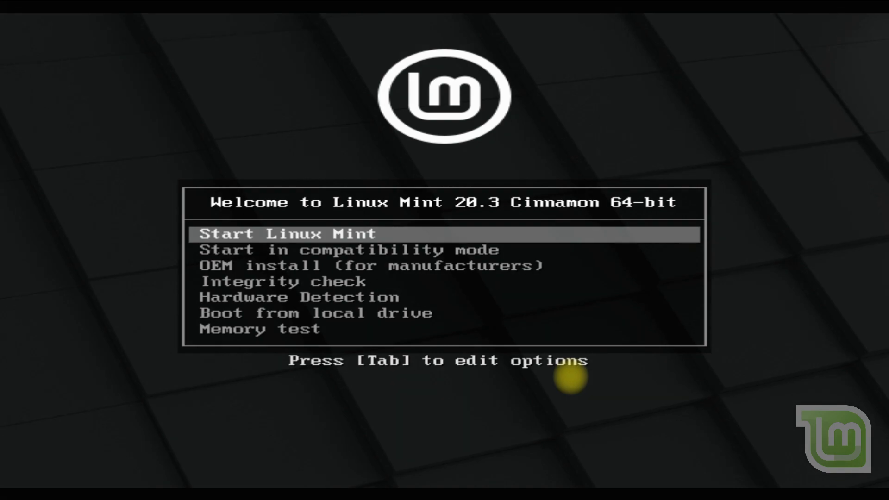
Step: Boot the highlighted 'Start Linux Mint' entry into the live Cinnamon desktop
{"action": "key", "text": "Return"}
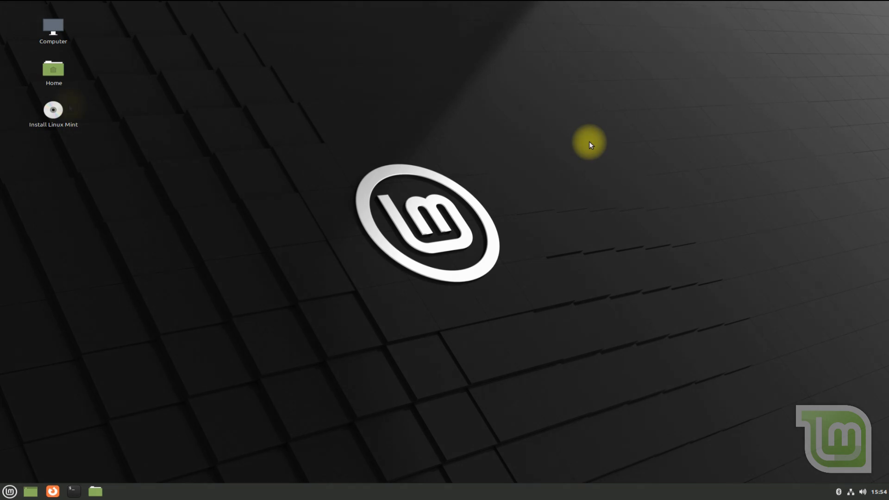
Step: Launch 'Install Linux Mint' from the desktop and keep English as the installation language
{"action": "right_click", "coordinate": [53, 110]}
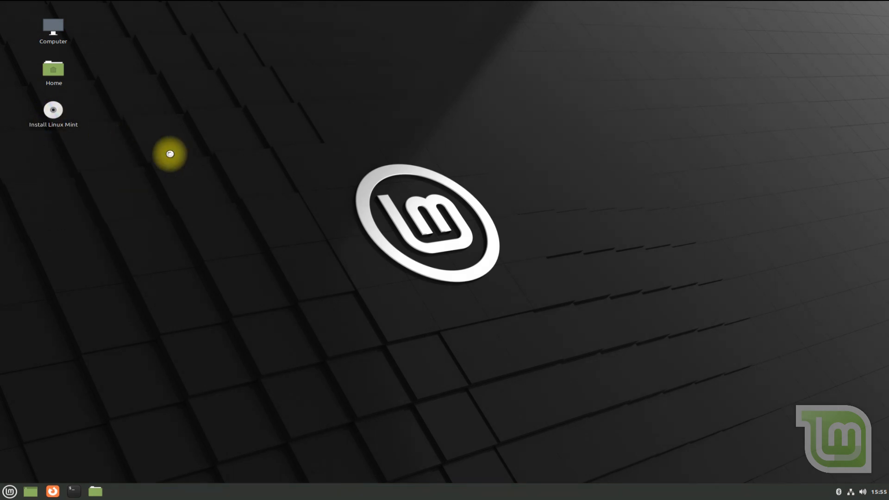
{"action": "double_click", "coordinate": [53, 110]}
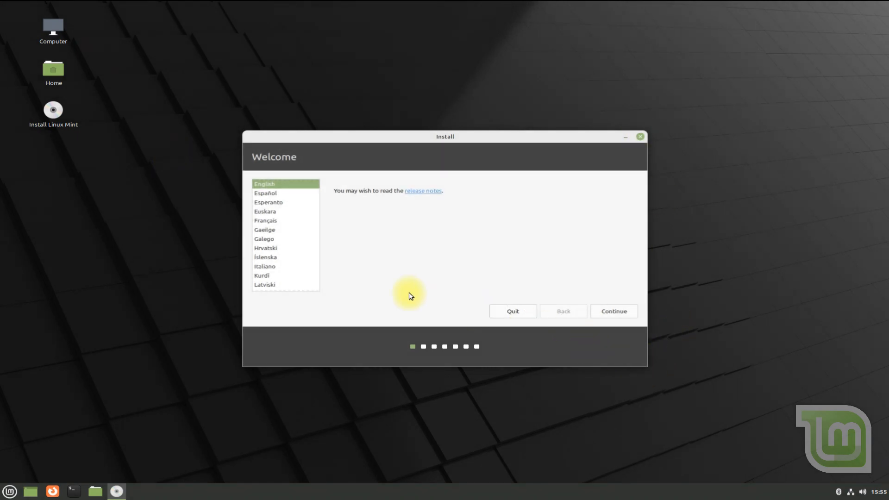
{"action": "left_click", "coordinate": [265, 193]}
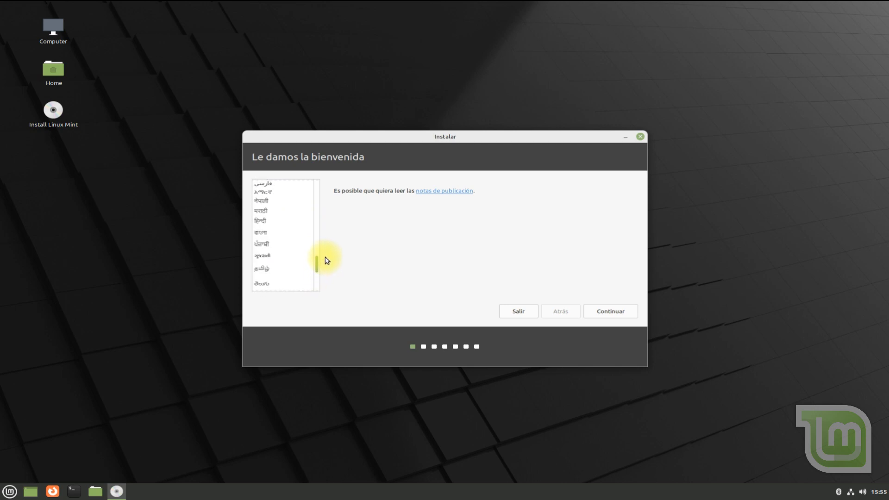
{"action": "scroll", "scroll_direction": "up", "scroll_amount": 3}
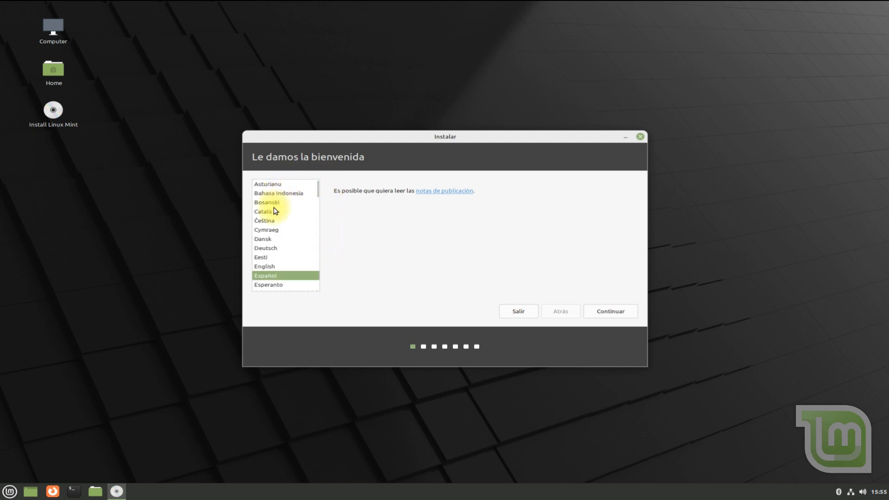
{"action": "left_click", "coordinate": [264, 266]}
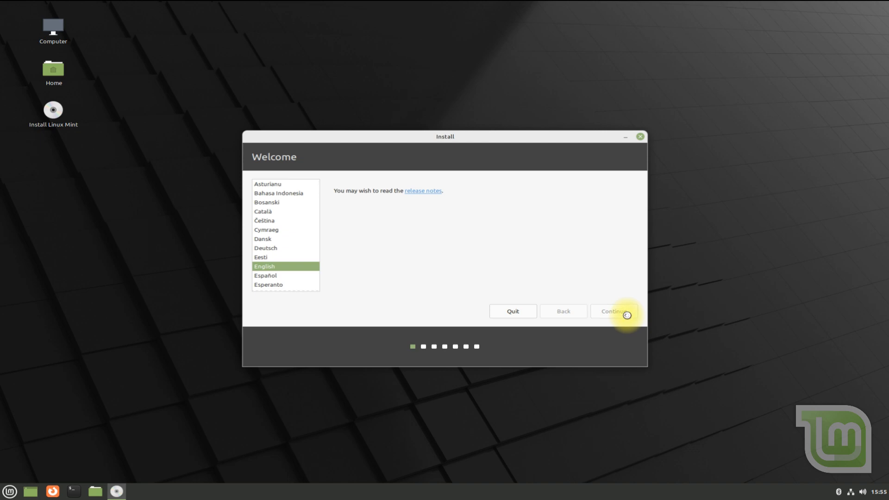
{"action": "left_click", "coordinate": [613, 311]}
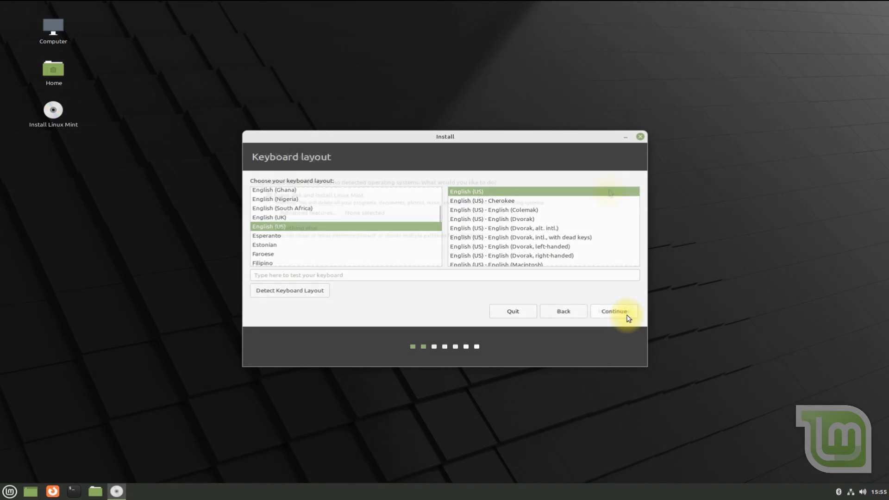
Step: Keep English (US) layout, choose 'Erase disk and install Linux Mint', confirm the disk changes
{"action": "left_click", "coordinate": [613, 311]}
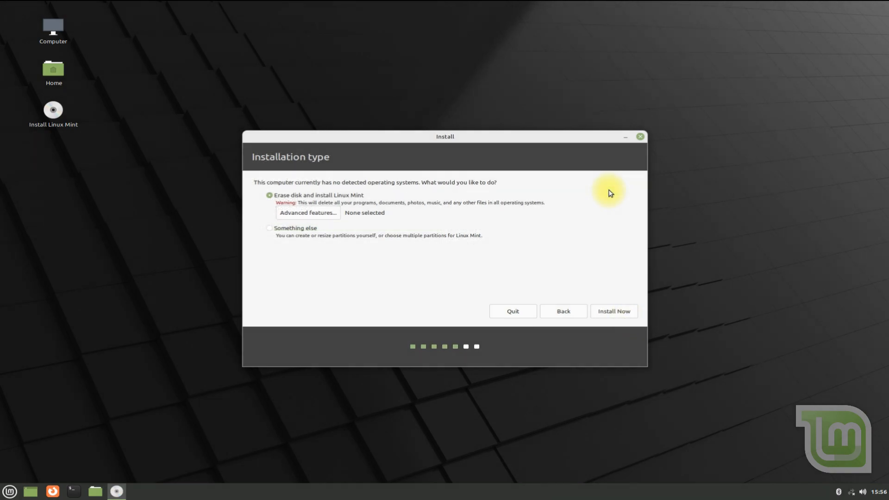
{"action": "mouse_move", "coordinate": [279, 221]}
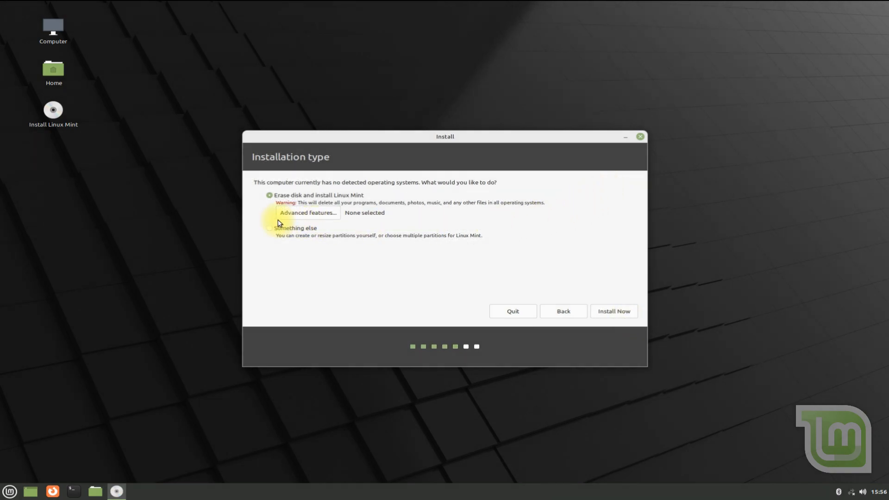
{"action": "mouse_move", "coordinate": [435, 198]}
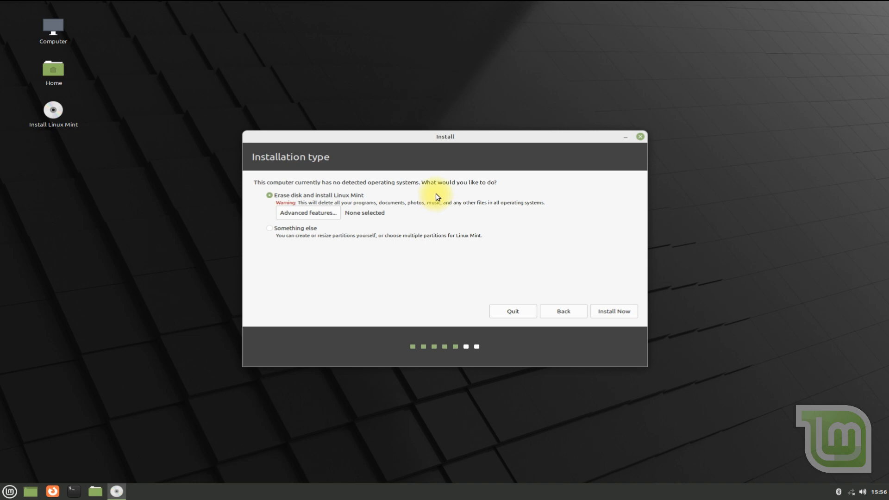
{"action": "mouse_move", "coordinate": [591, 316]}
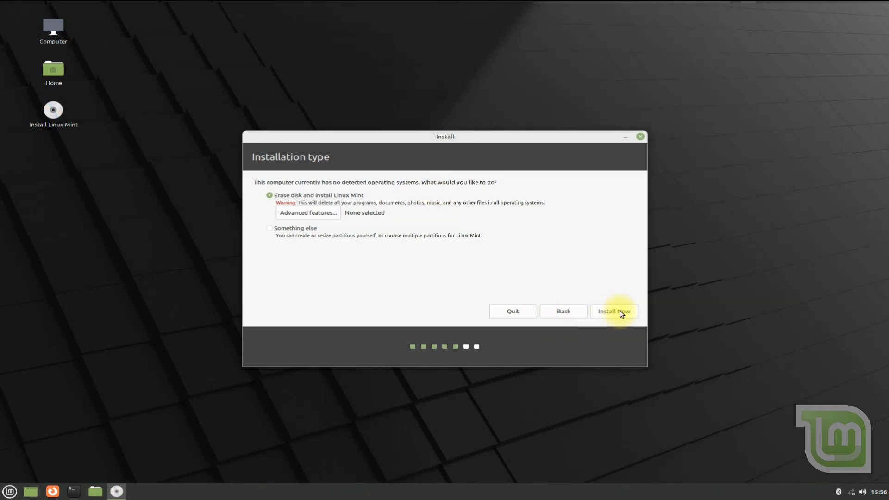
{"action": "left_click", "coordinate": [613, 311]}
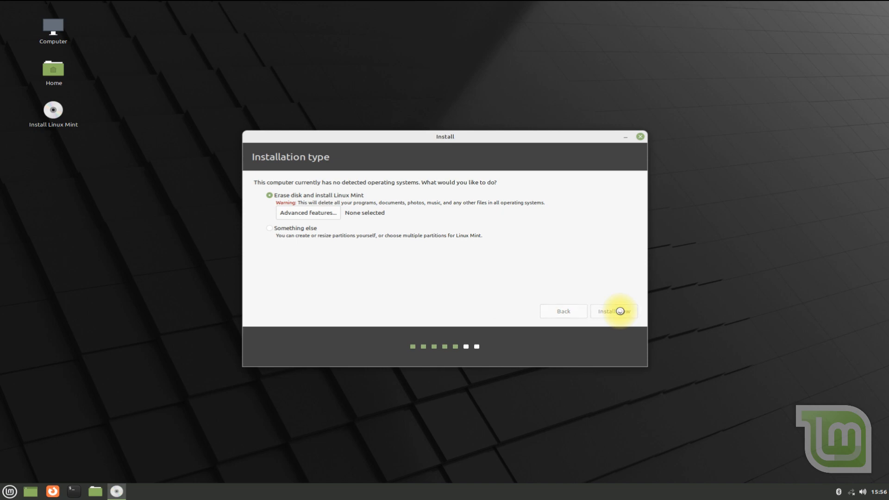
{"action": "left_click", "coordinate": [613, 312]}
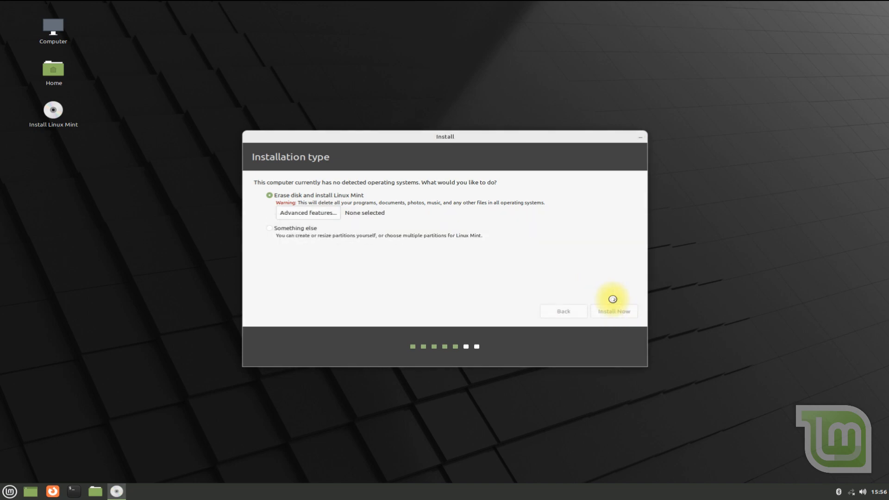
{"action": "left_click", "coordinate": [612, 311]}
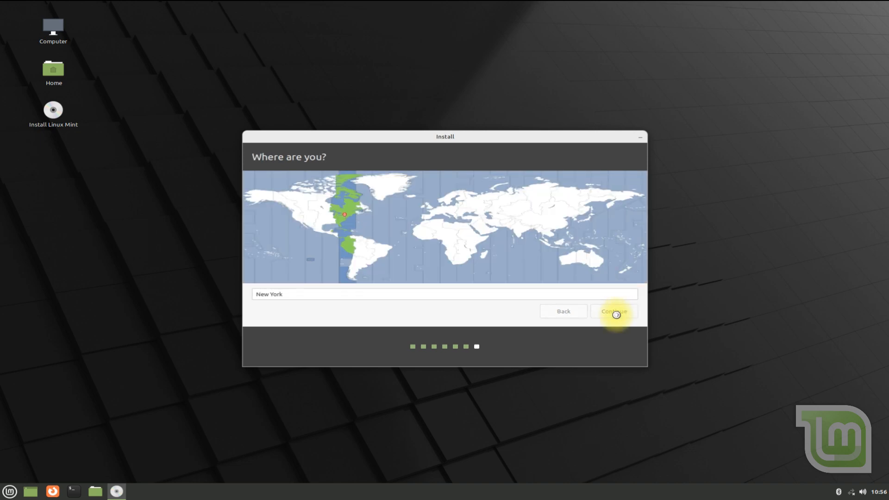
{"action": "left_click", "coordinate": [612, 311]}
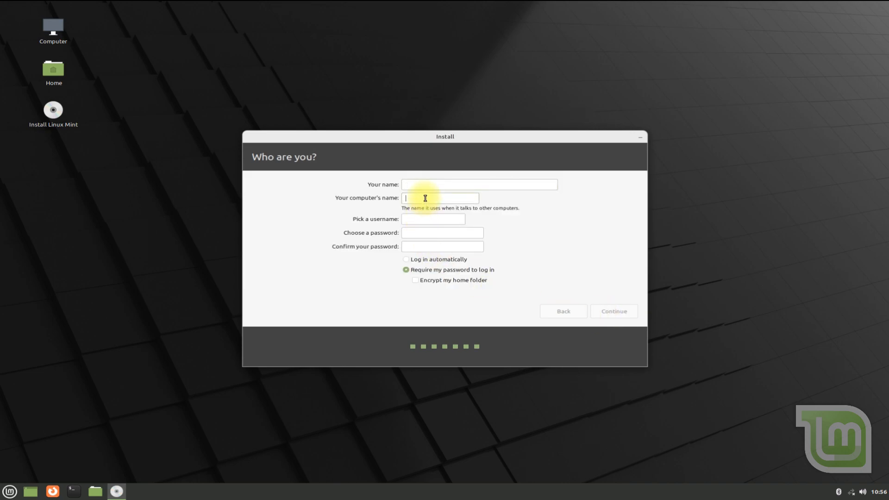
{"action": "type", "text": "Mint-"}
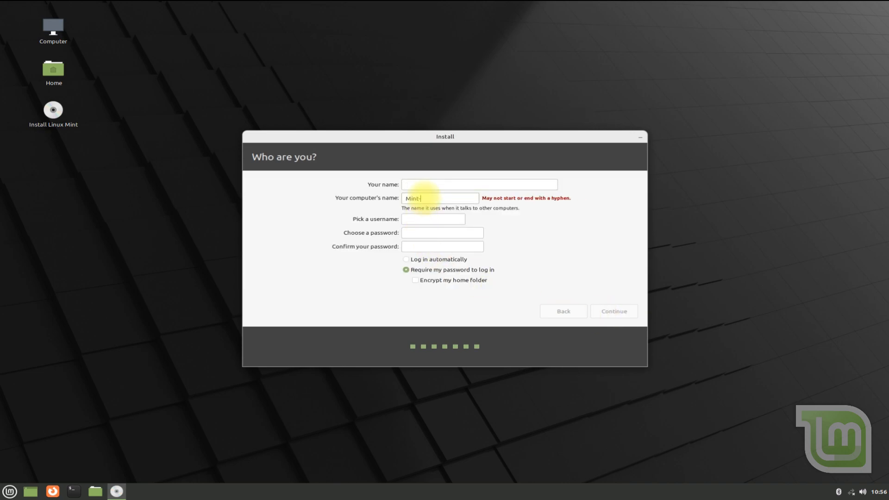
{"action": "type", "text": "Una"}
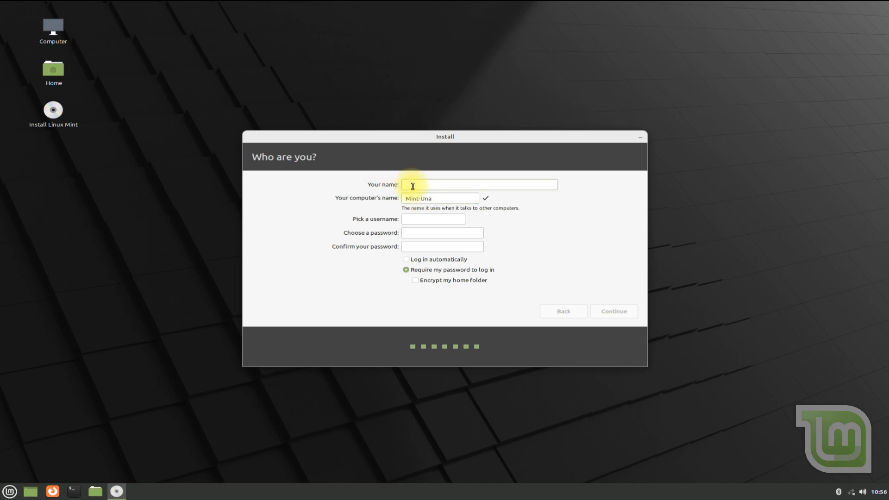
{"action": "type", "text": "techsolu"}
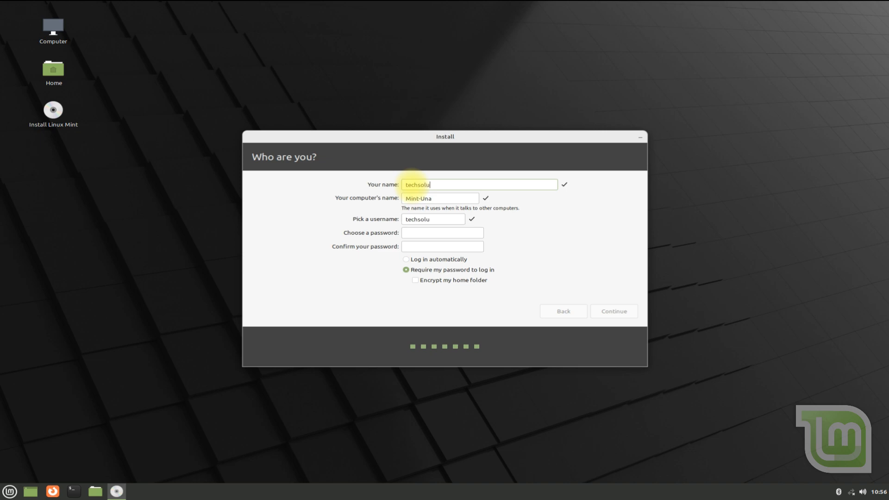
{"action": "type", "text": "tionz"}
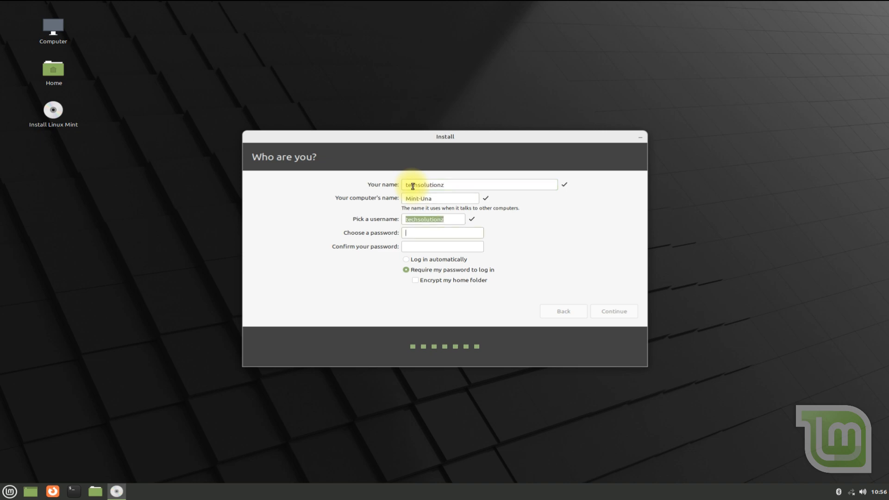
{"action": "type", "text": "password"}
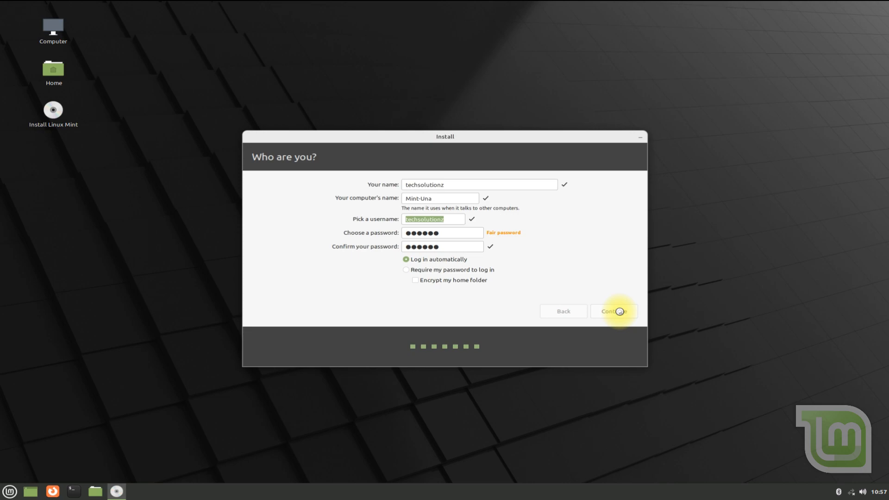
{"action": "left_click", "coordinate": [612, 311]}
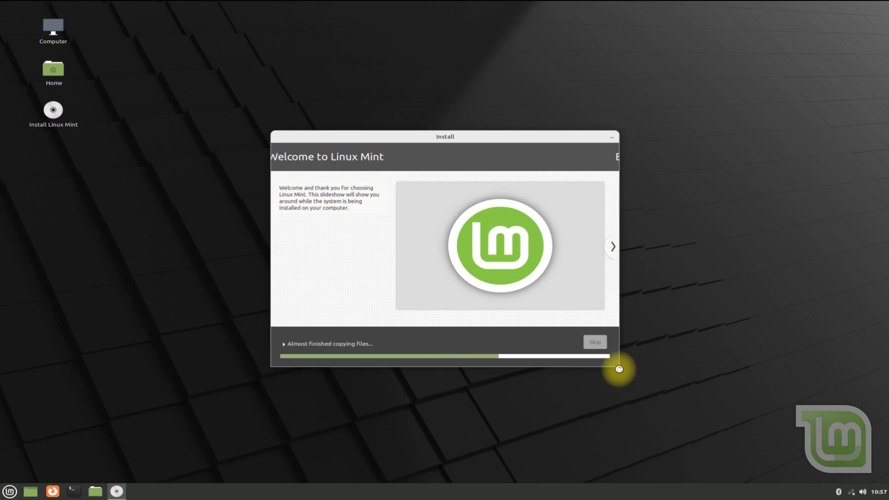
Step: Browse two slideshow slides while the installer copies files to completion
{"action": "left_click", "coordinate": [612, 246]}
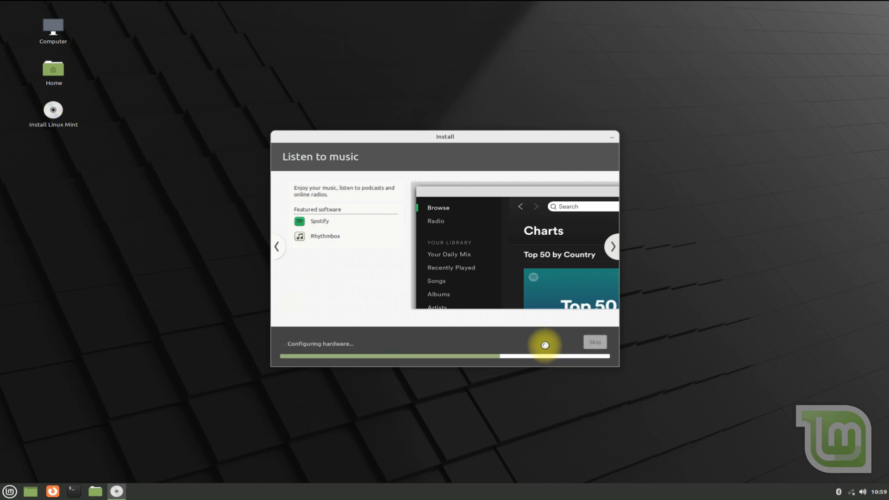
{"action": "left_click", "coordinate": [612, 247]}
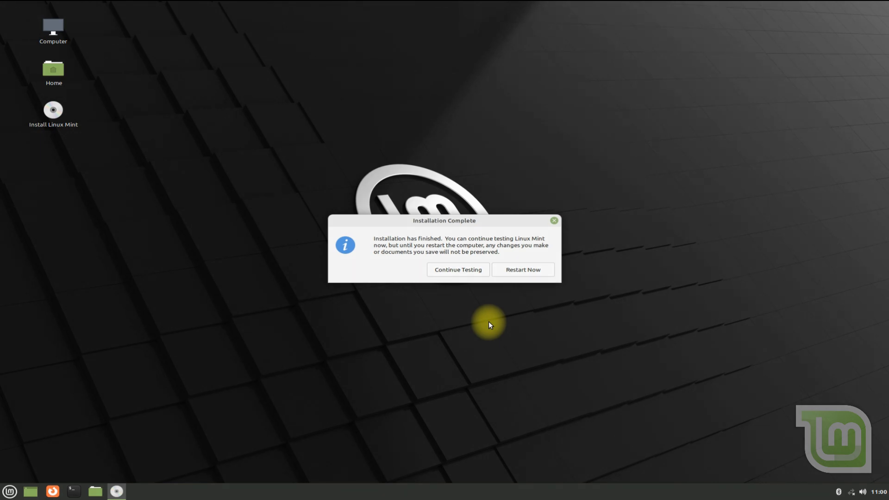
{"action": "mouse_move", "coordinate": [409, 287]}
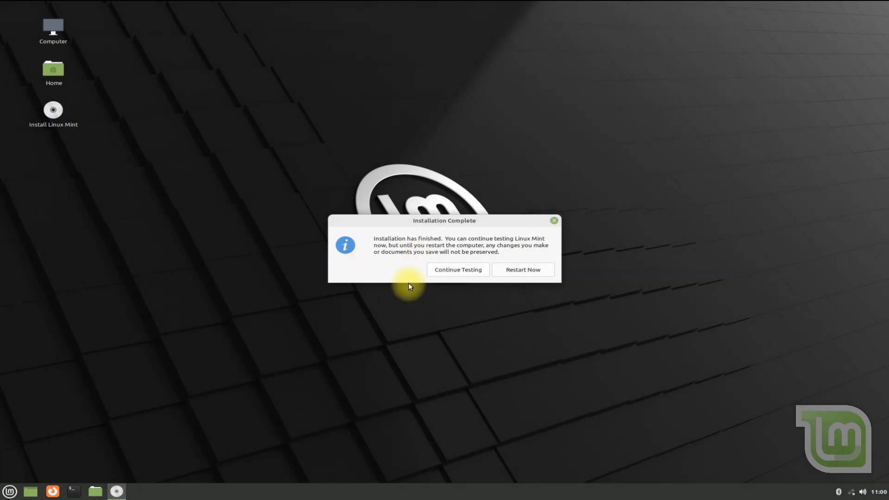
{"action": "mouse_move", "coordinate": [521, 270]}
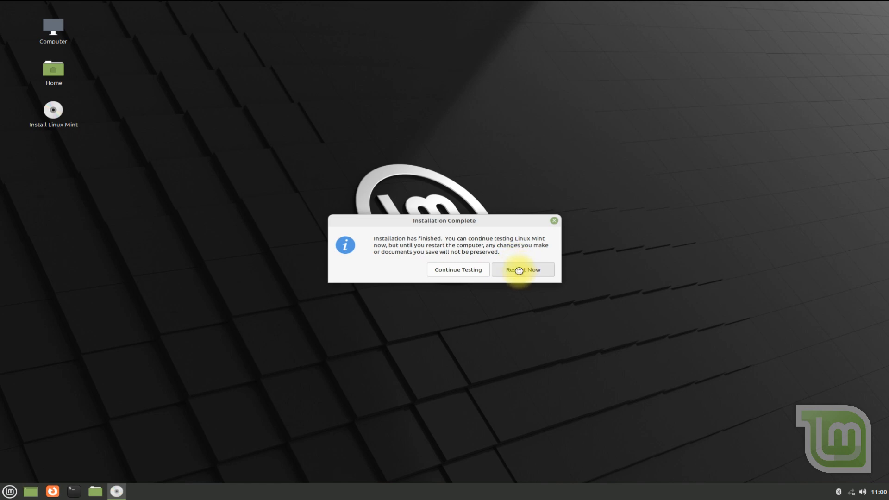
Step: Restart Now and confirm removal of the installation medium to boot the new system
{"action": "left_click", "coordinate": [521, 269]}
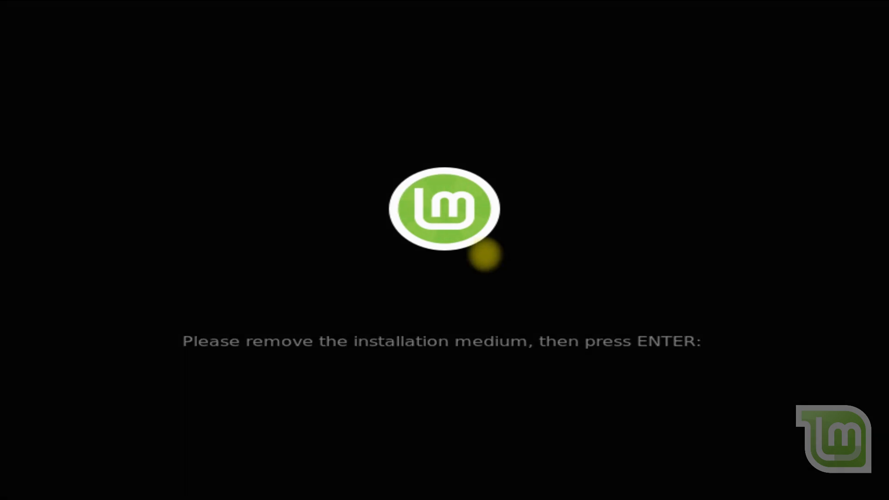
{"action": "key", "text": "Return"}
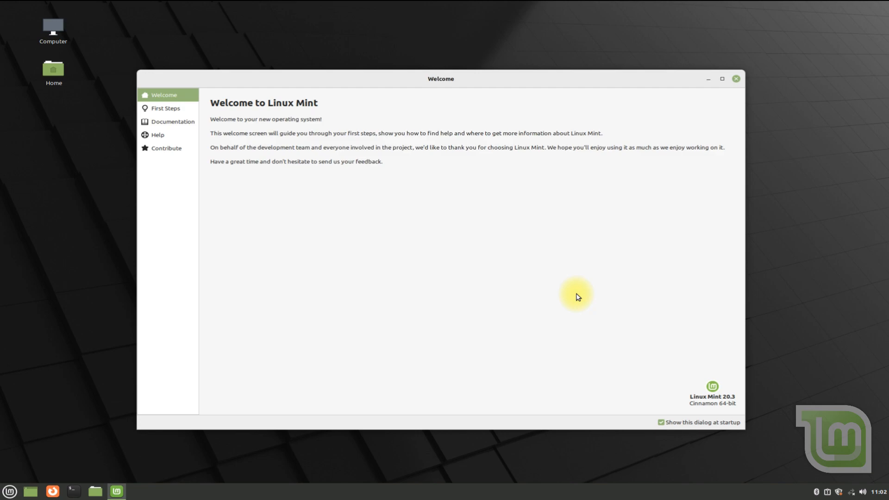
Step: Launch a terminal showing the neofetch summary for Linux Mint 20.3 Cinnamon
{"action": "left_click", "coordinate": [73, 491]}
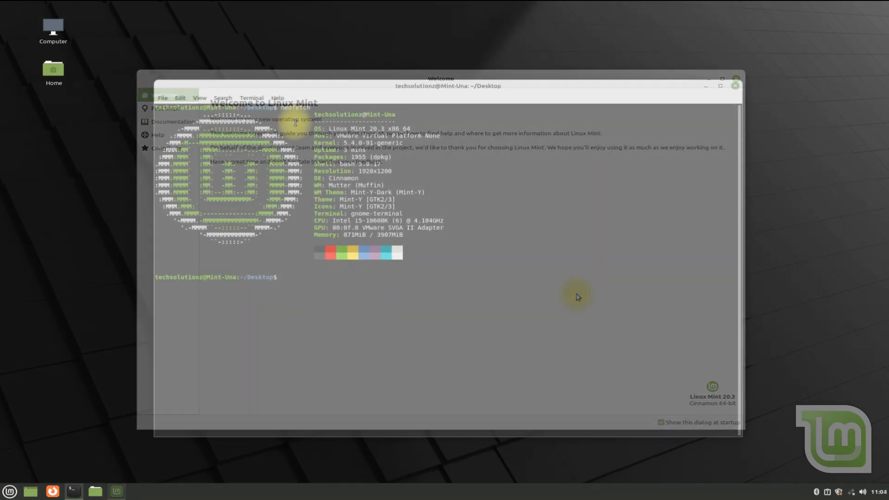